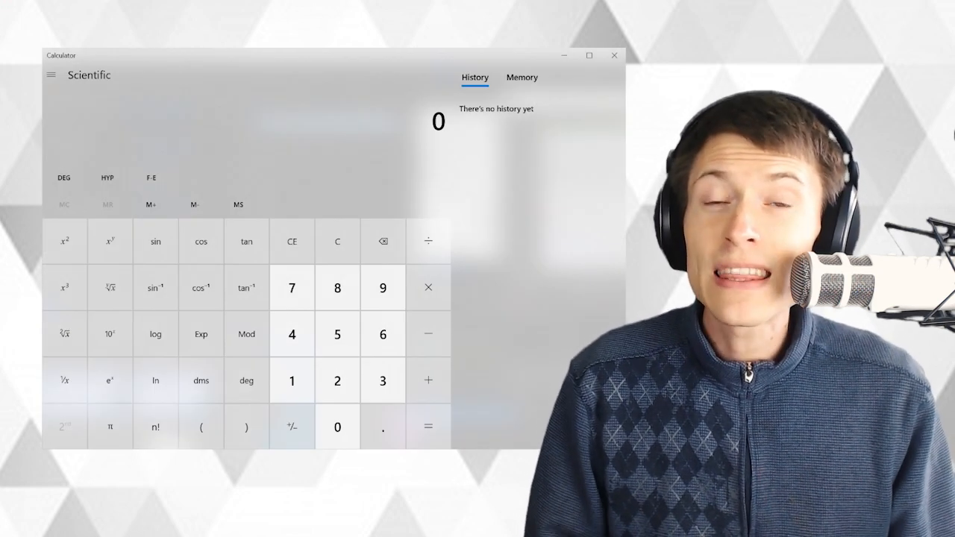
mouse_move(291, 380)
text(191)
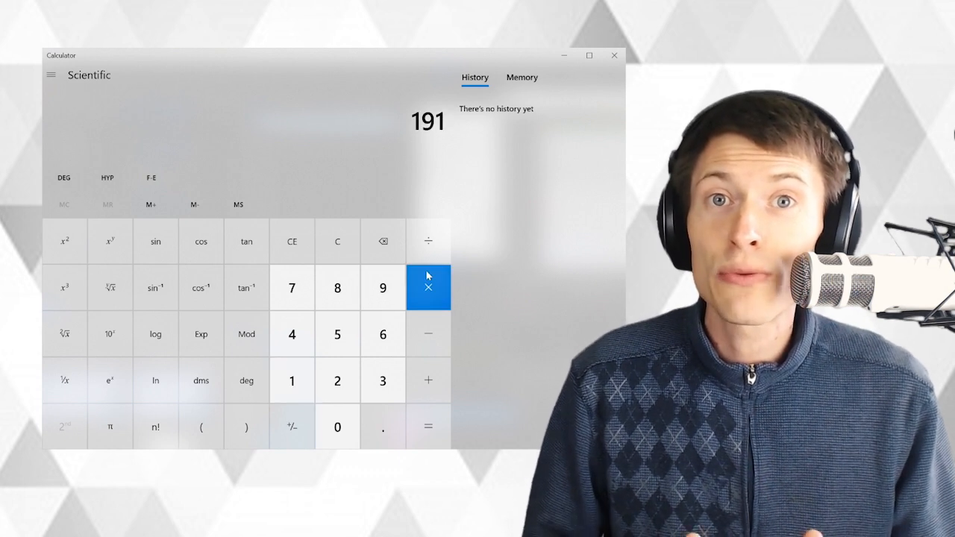
- Divide 191 by 10 and negate the result to get -19.1
click(428, 427)
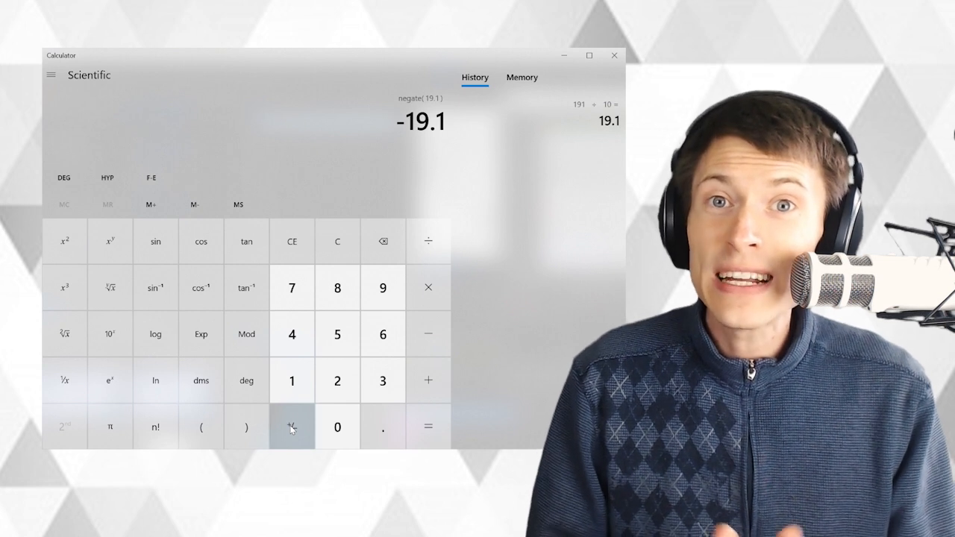
mouse_move(109, 381)
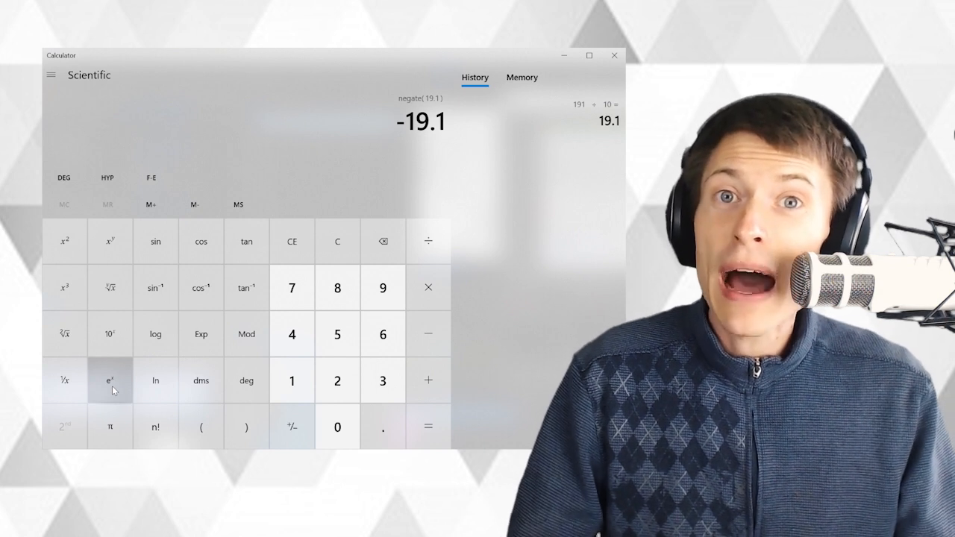
- Compute e^(-19.1), about 5.07e-9, and begin multiplying it by 144 blocks per day
click(109, 380)
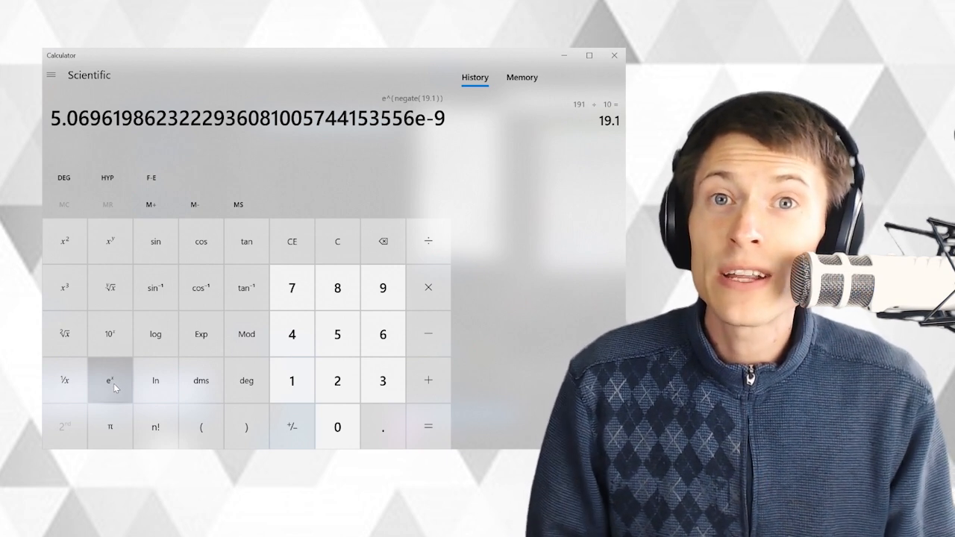
click(427, 287)
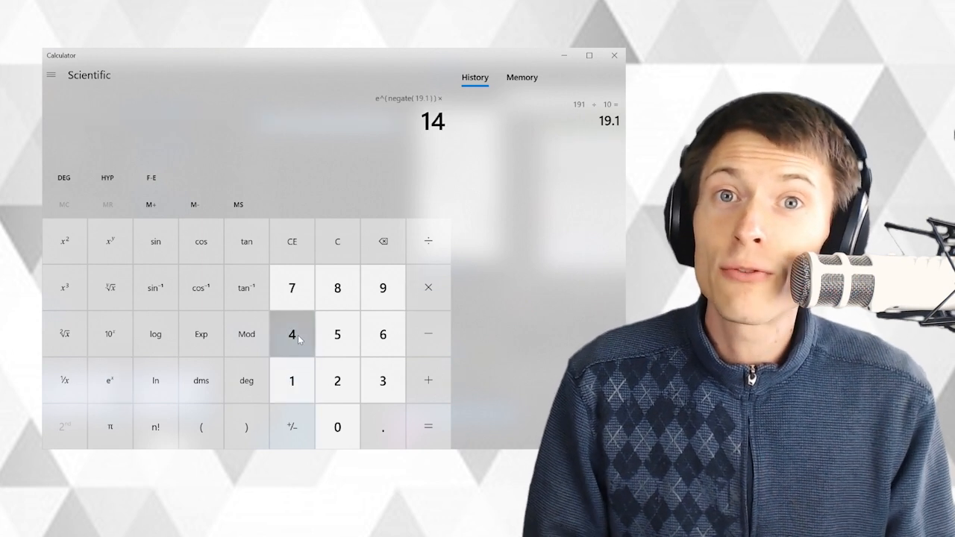
- Multiply e^-19.1 by 144 then by 365, reaching about 2.66e-4 per year
click(427, 427)
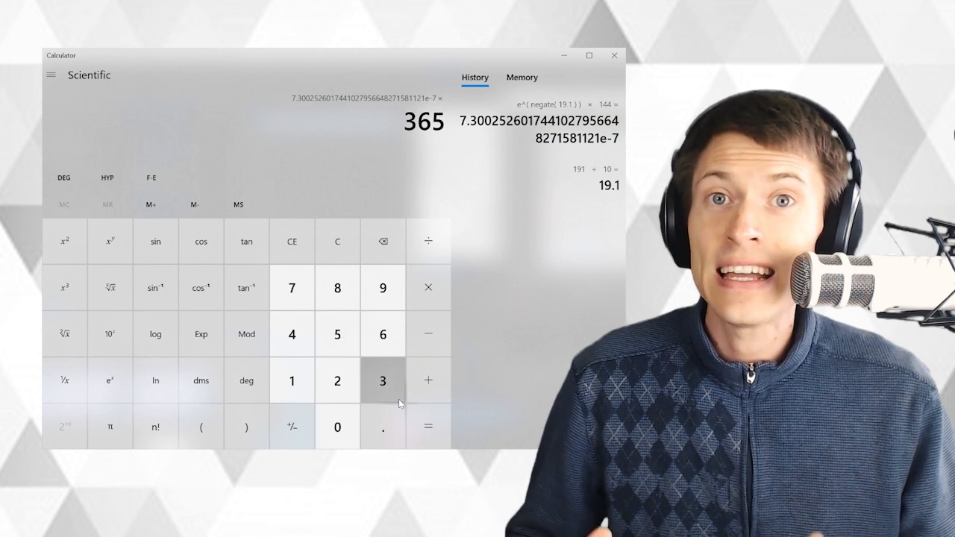
click(427, 427)
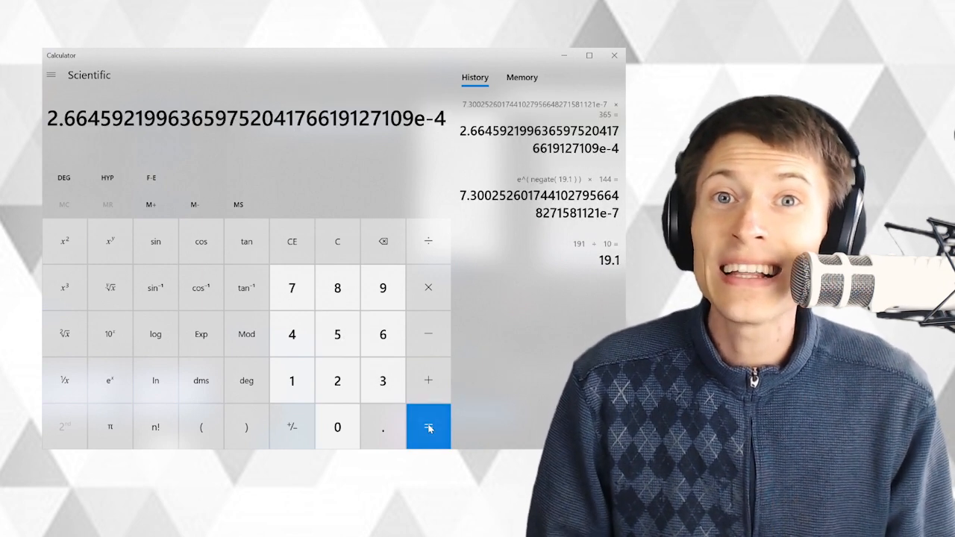
mouse_move(428, 287)
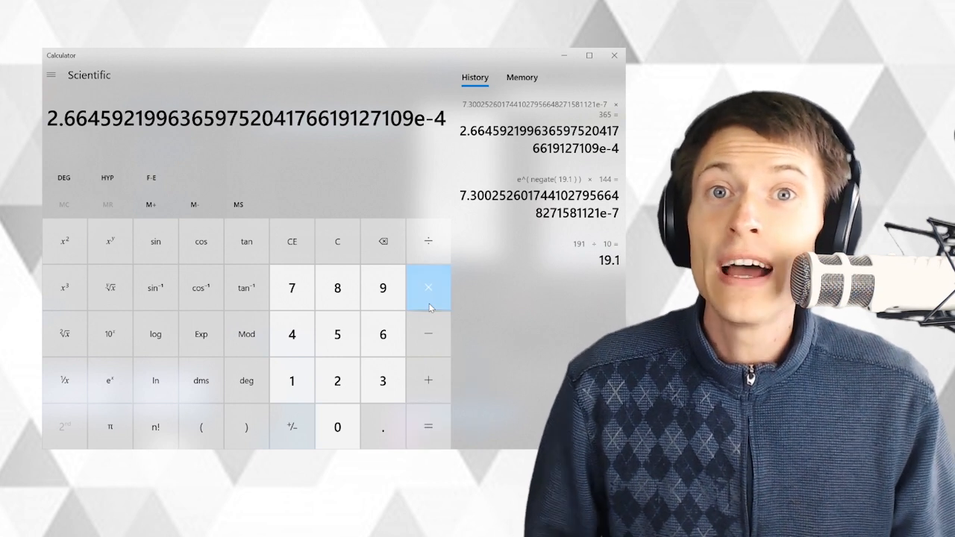
- Multiply the yearly probability by 100 to get about 0.0266 per century
click(427, 288)
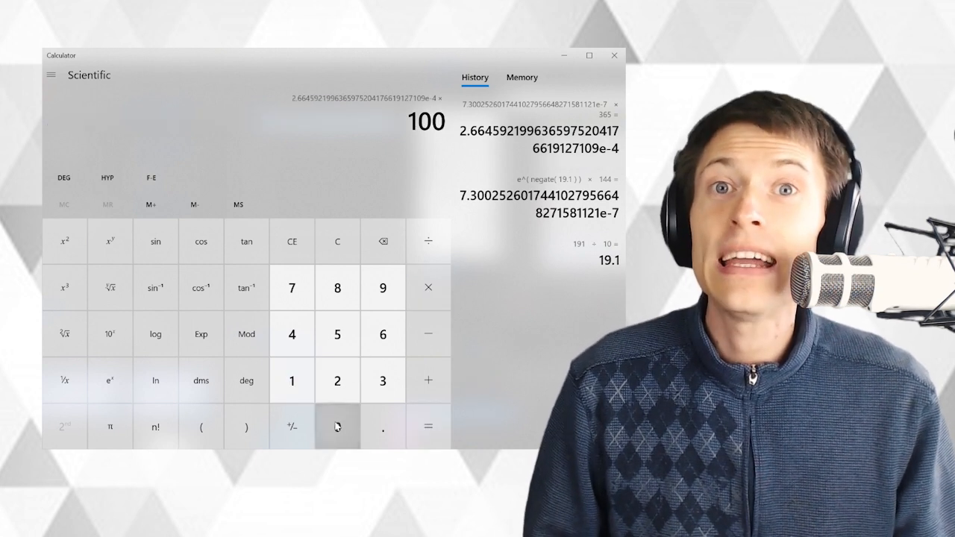
click(428, 427)
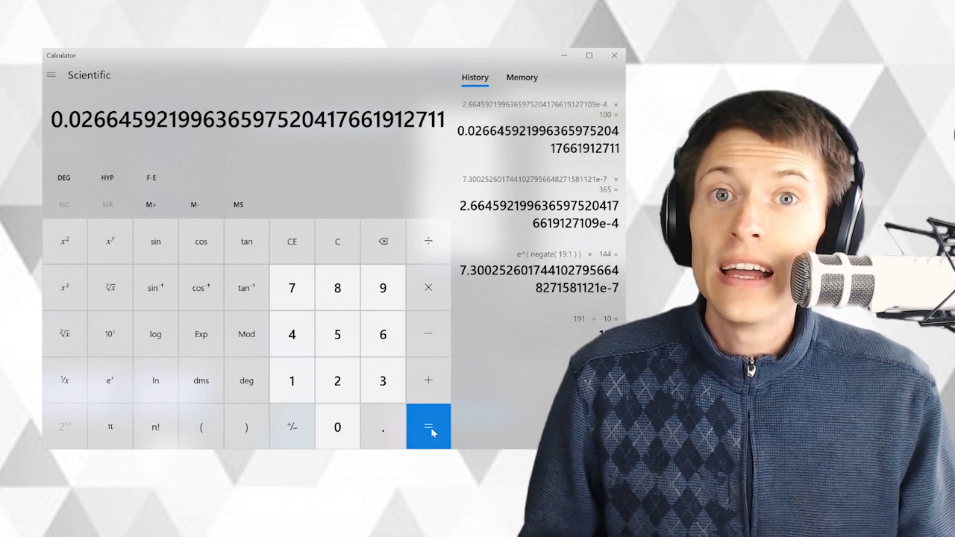